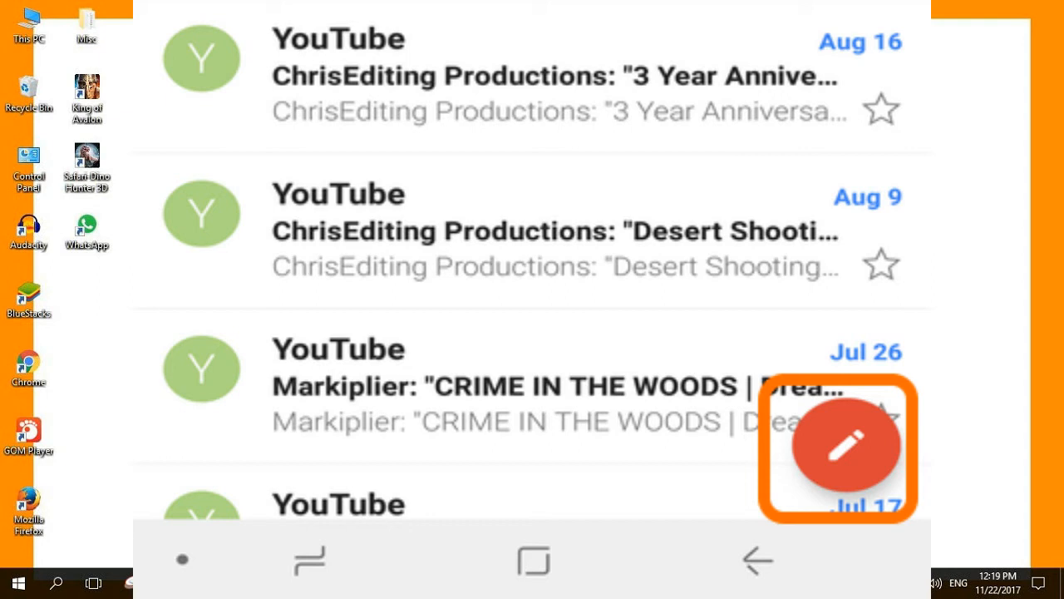
Start a new message and choose Attach file to bring up the Drive file picker
left_click(847, 445)
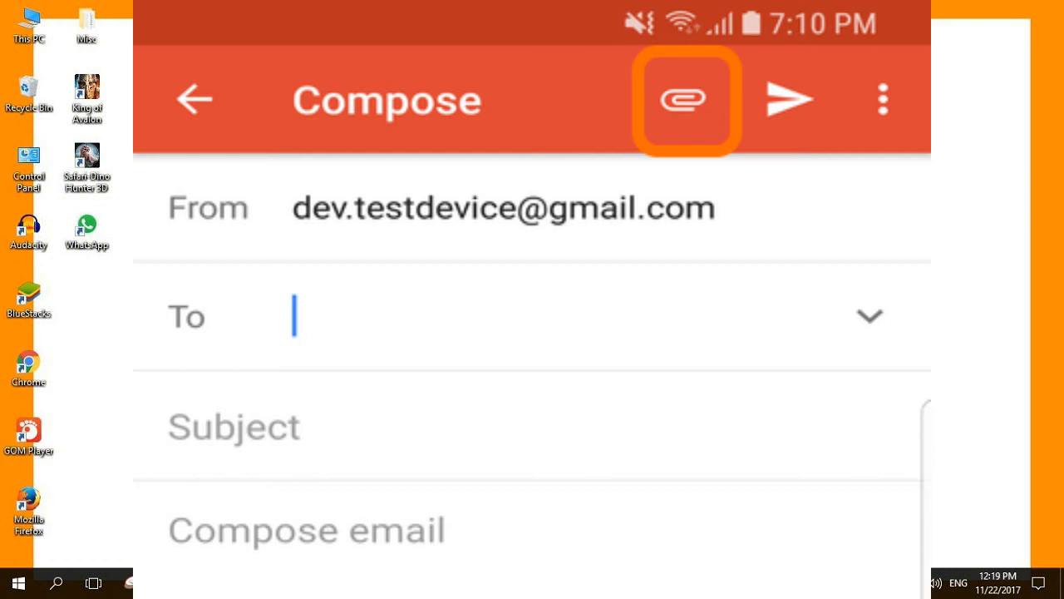
left_click(683, 99)
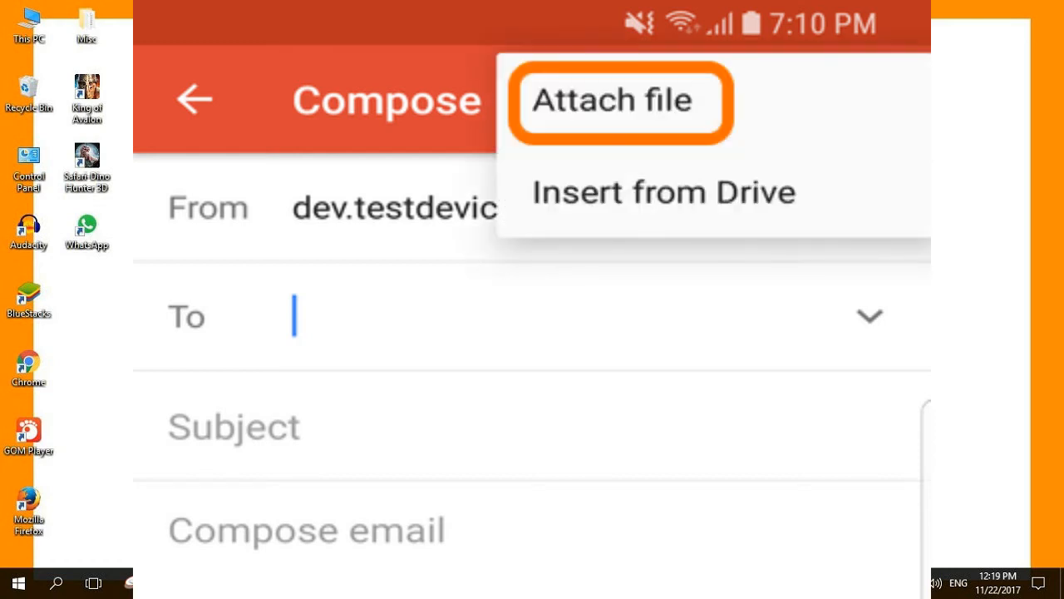
left_click(664, 192)
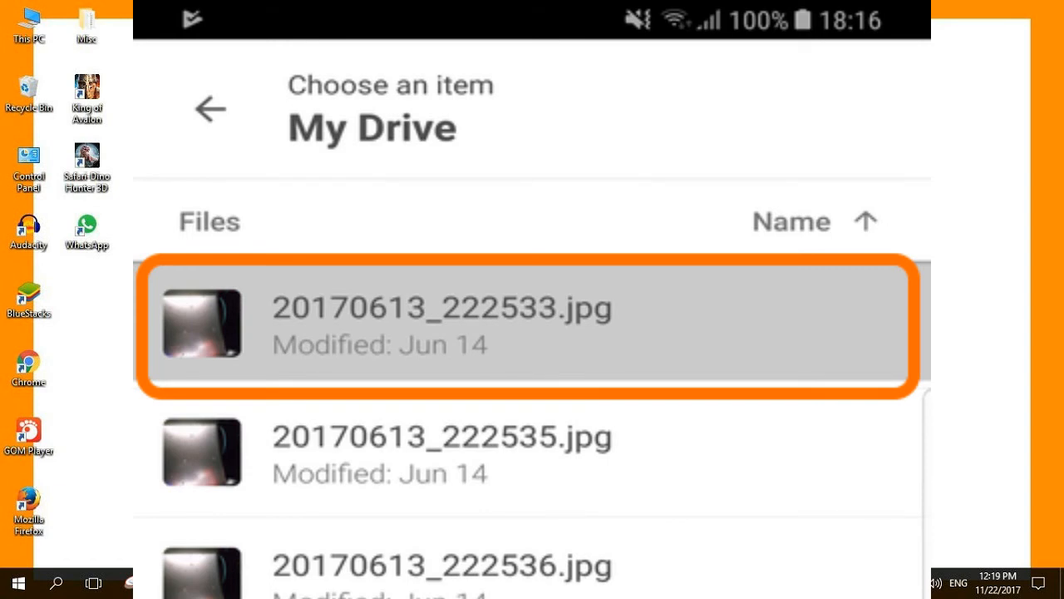
Attach the My Drive photo 20170613_222533.jpg (1.7 MB) to the draft message
scroll("down", 3)
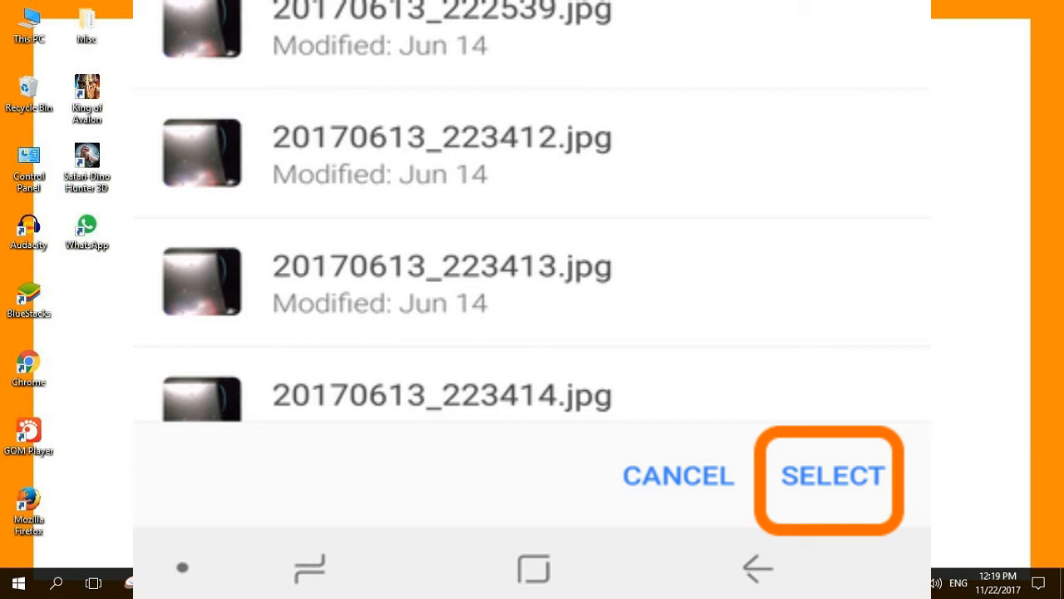
left_click(832, 474)
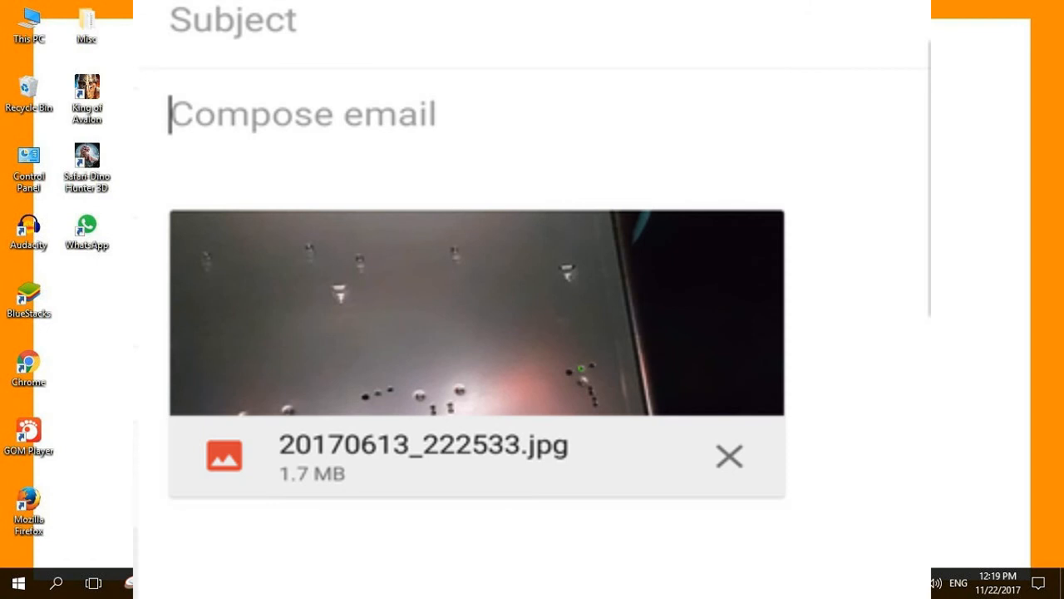